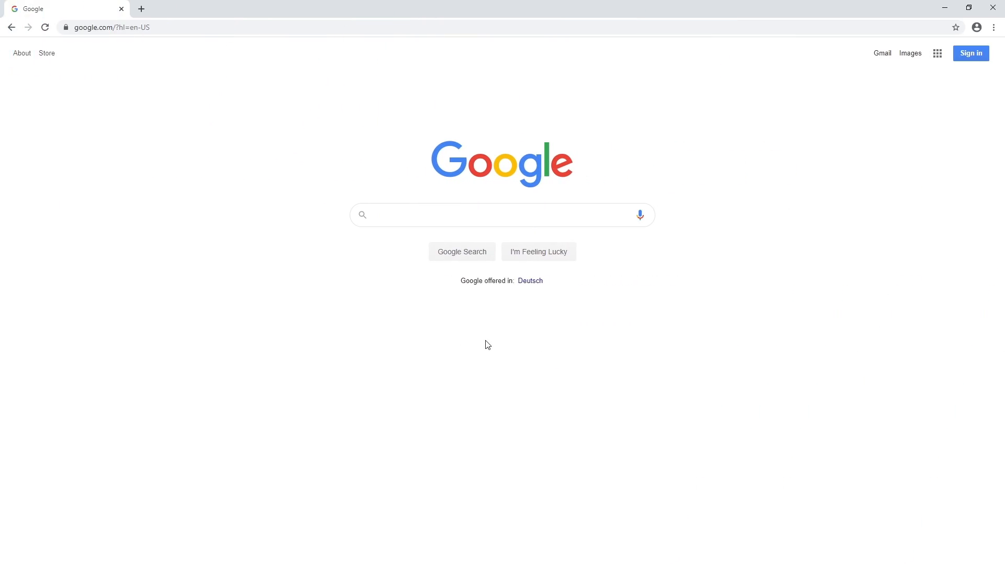
# Step: In Chrome Settings, set Clear browsing data to All time with Cookies and other site data included
pyautogui.click(995, 27)
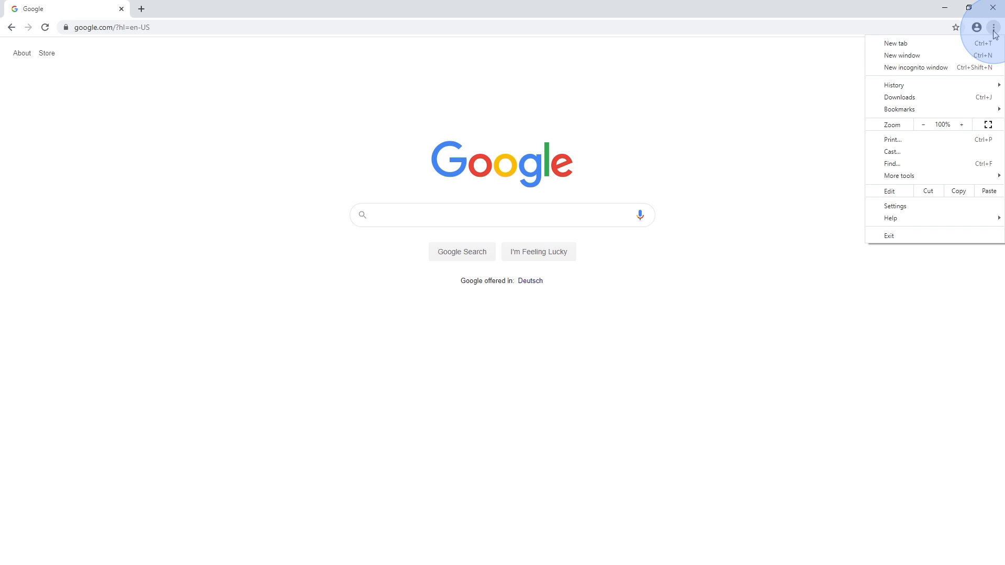
pyautogui.click(895, 206)
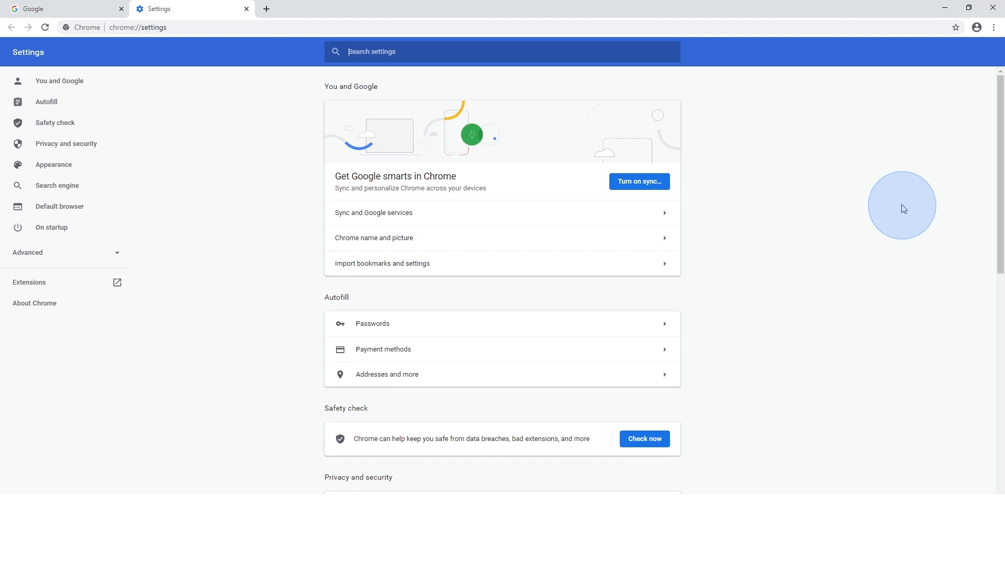
pyautogui.click(66, 144)
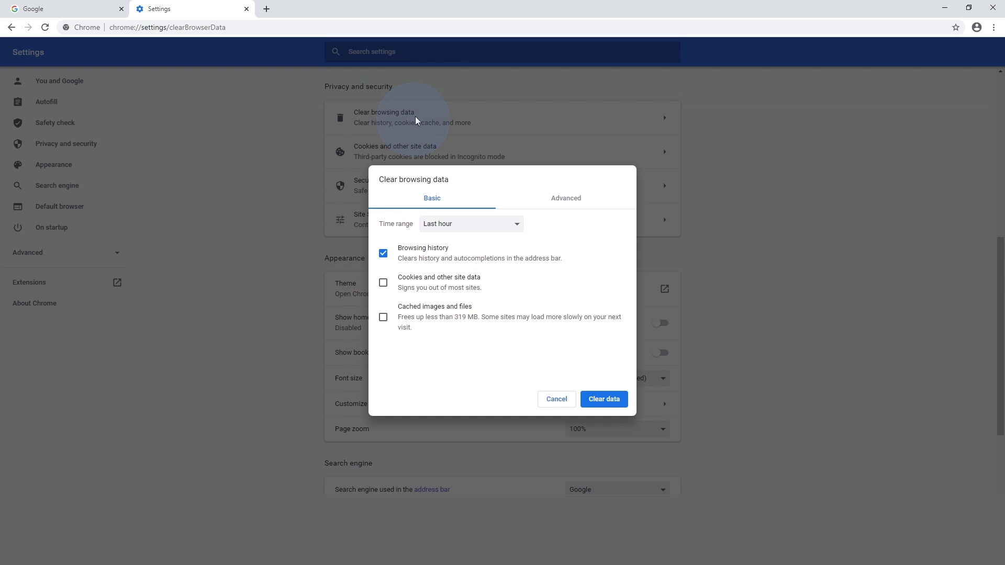
pyautogui.click(470, 223)
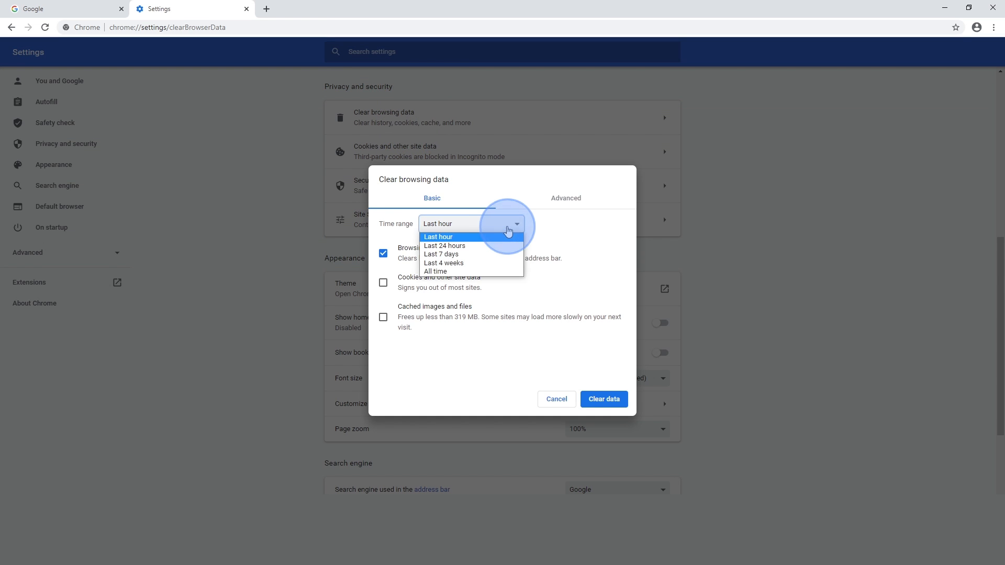
pyautogui.click(434, 271)
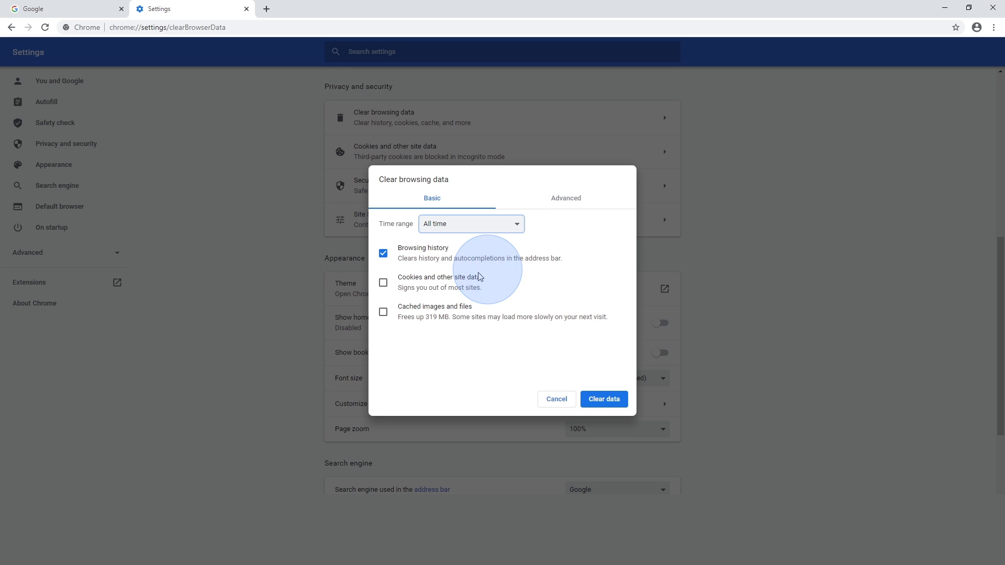
pyautogui.click(383, 283)
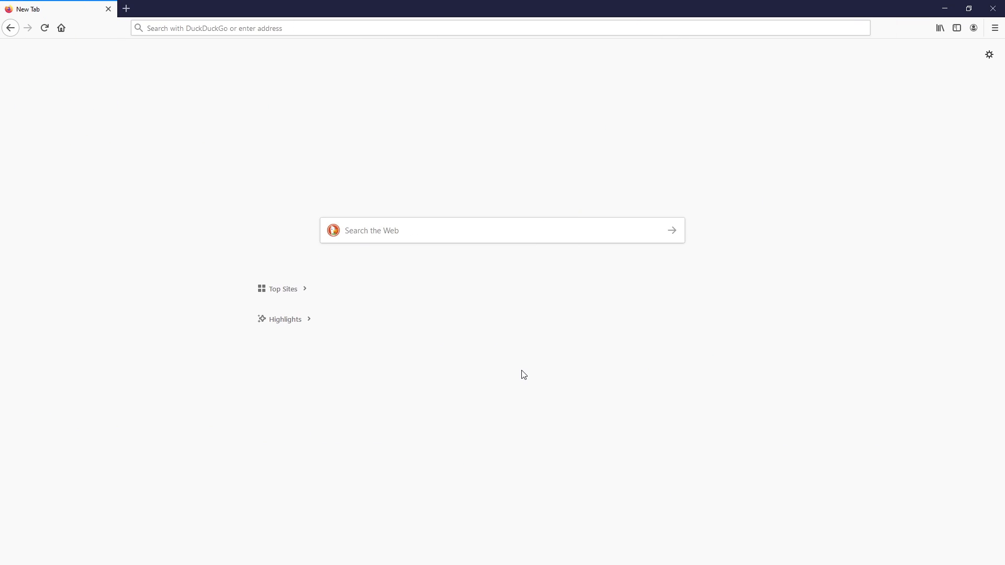
# Step: In Firefox Options > Privacy & Security, start Clear Data under Cookies and Site Data
pyautogui.click(994, 27)
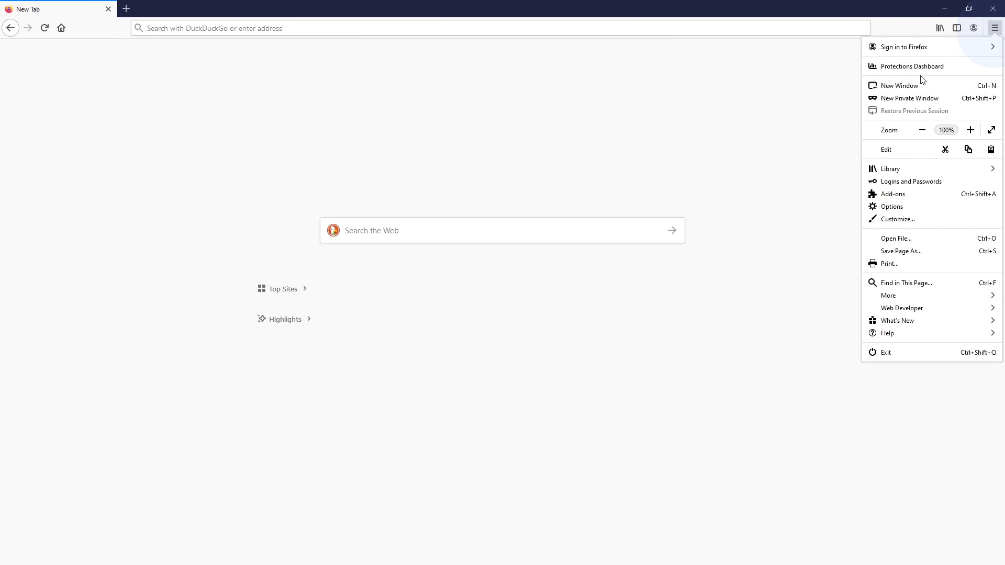
pyautogui.click(892, 206)
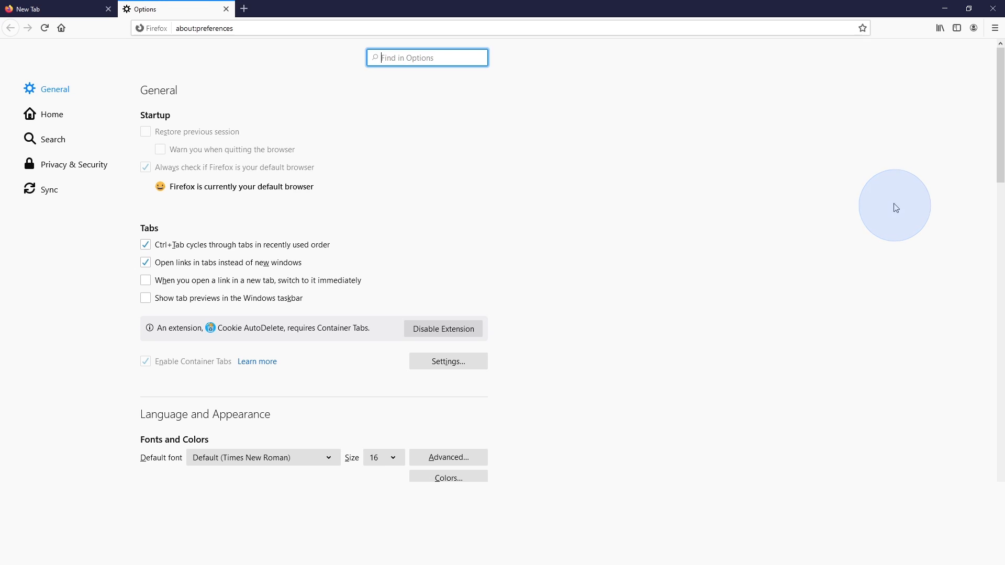
pyautogui.click(72, 164)
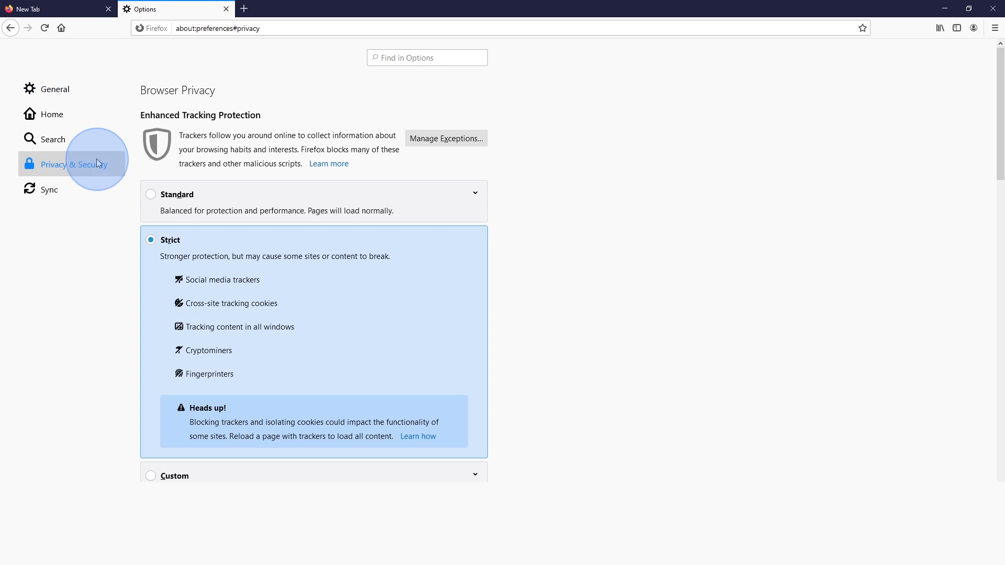
pyautogui.scroll(-3)
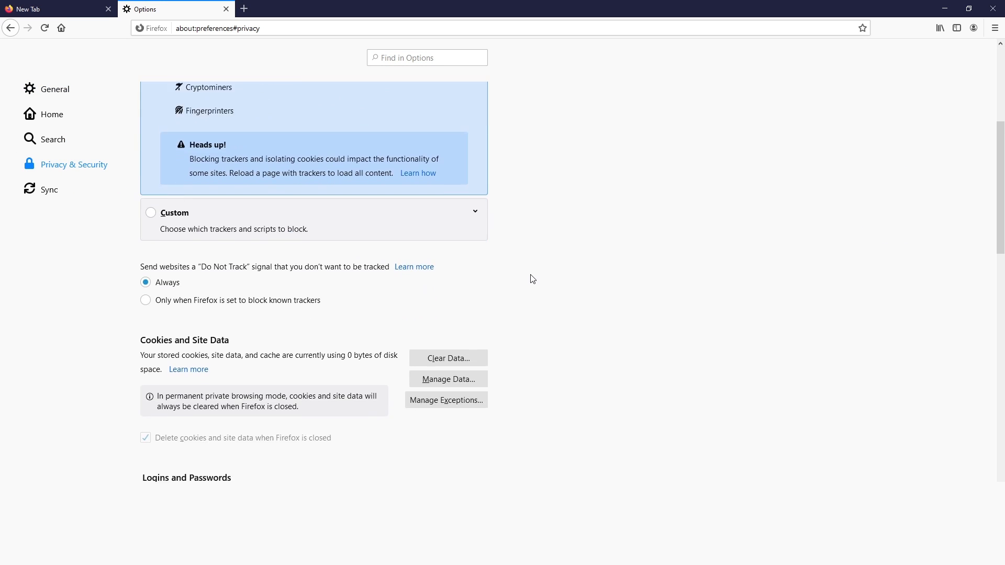
pyautogui.scroll(-3)
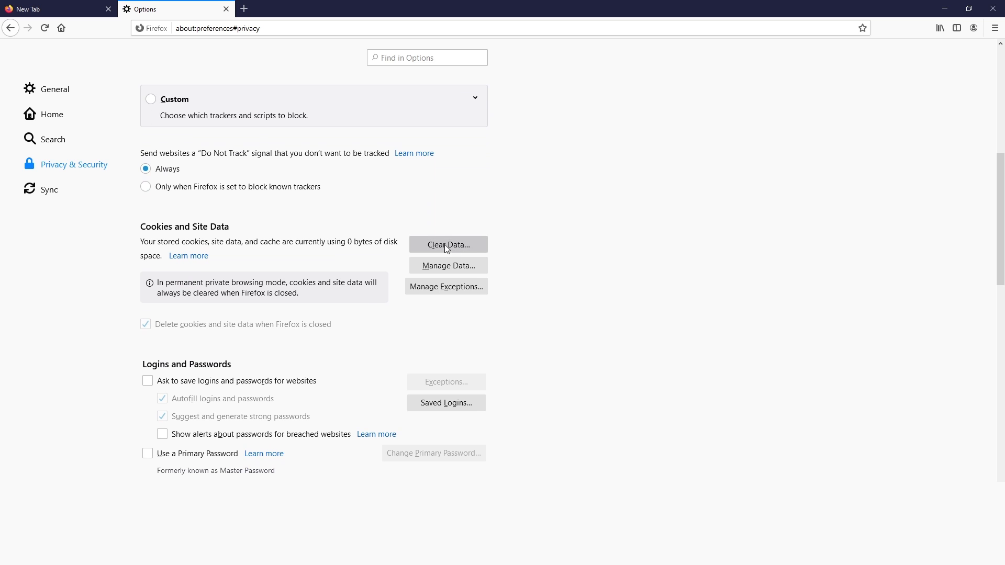
pyautogui.click(447, 244)
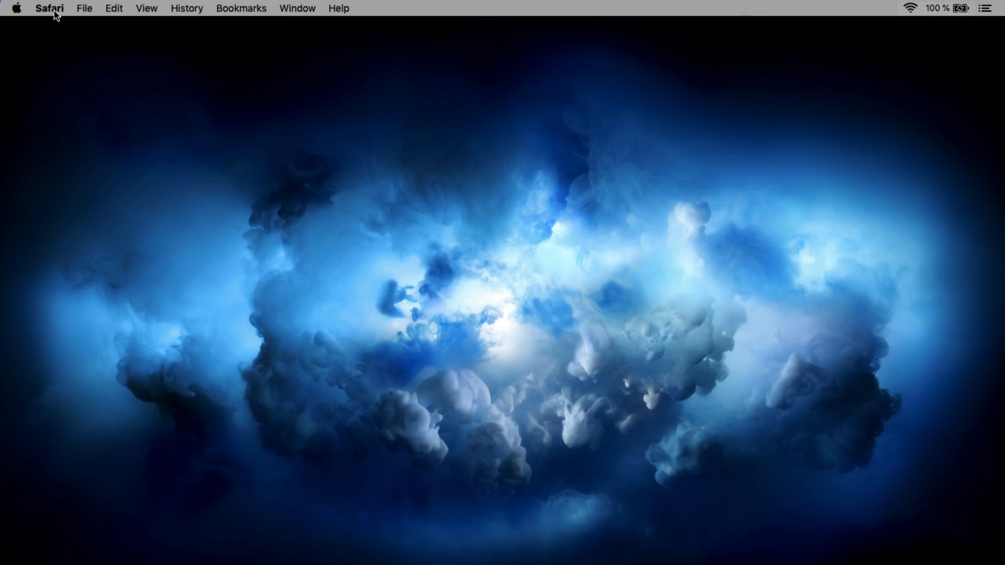
# Step: In Safari Preferences, select the googletagmanager.com entry and remove all stored website data
pyautogui.click(49, 8)
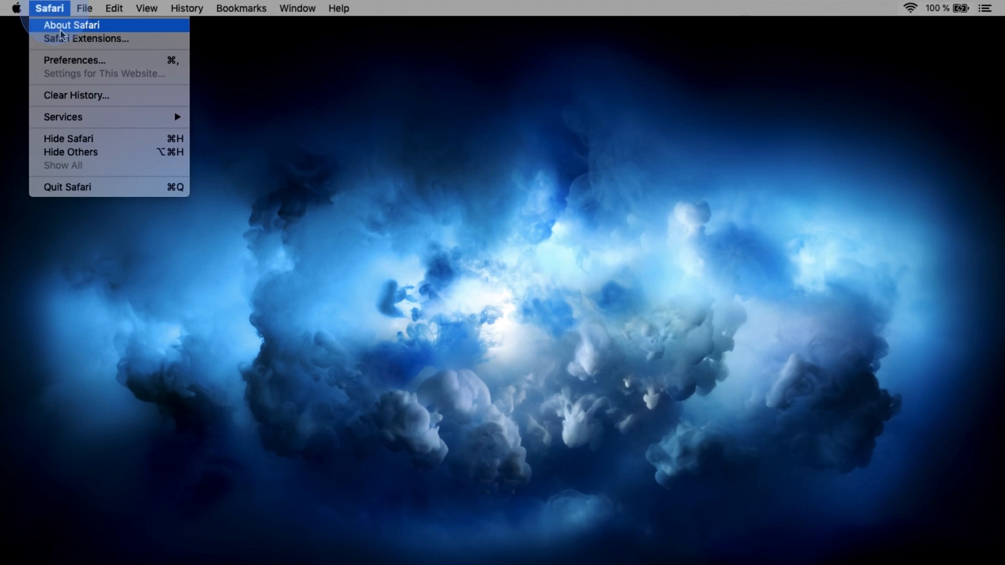
pyautogui.click(74, 61)
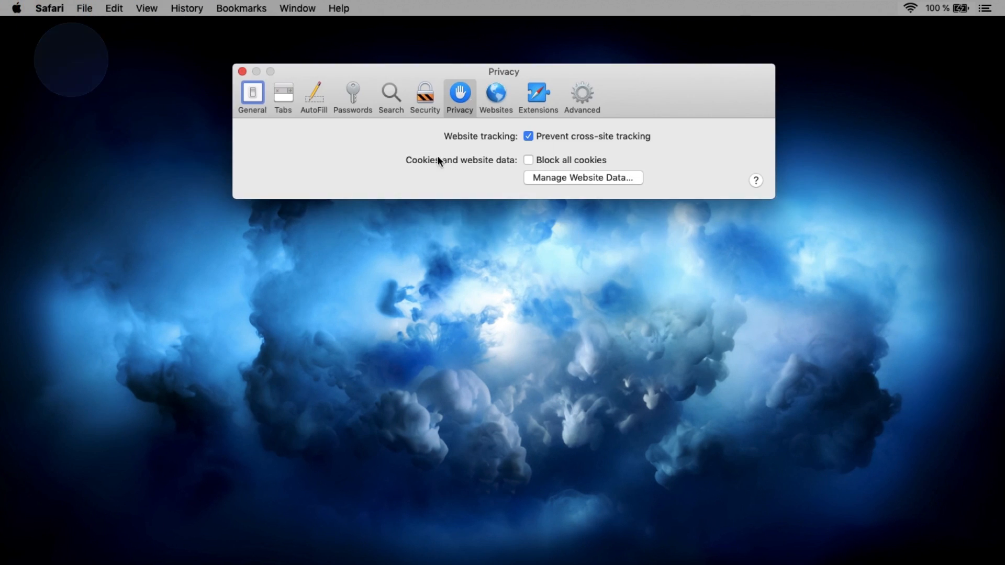
pyautogui.moveTo(586, 183)
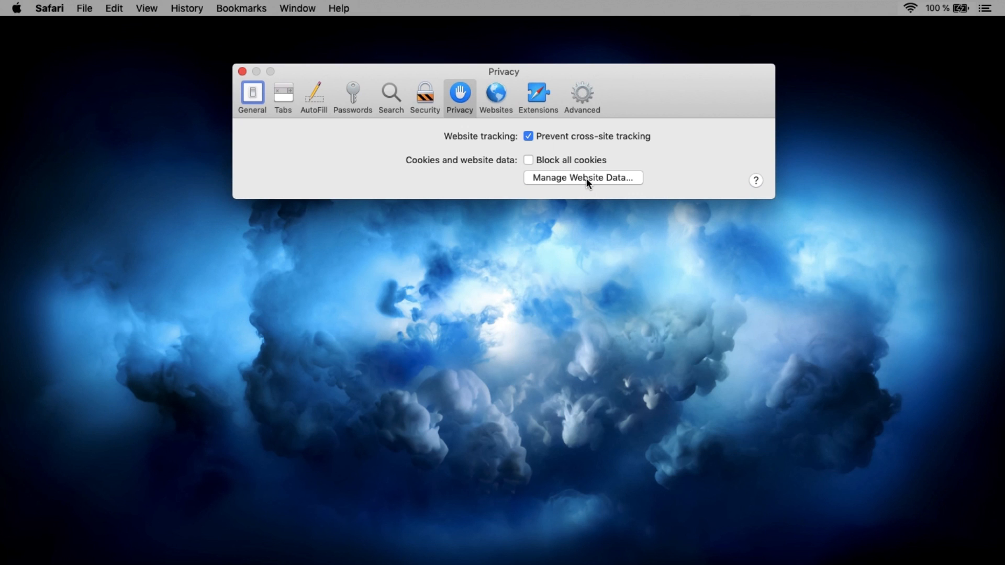
pyautogui.click(582, 178)
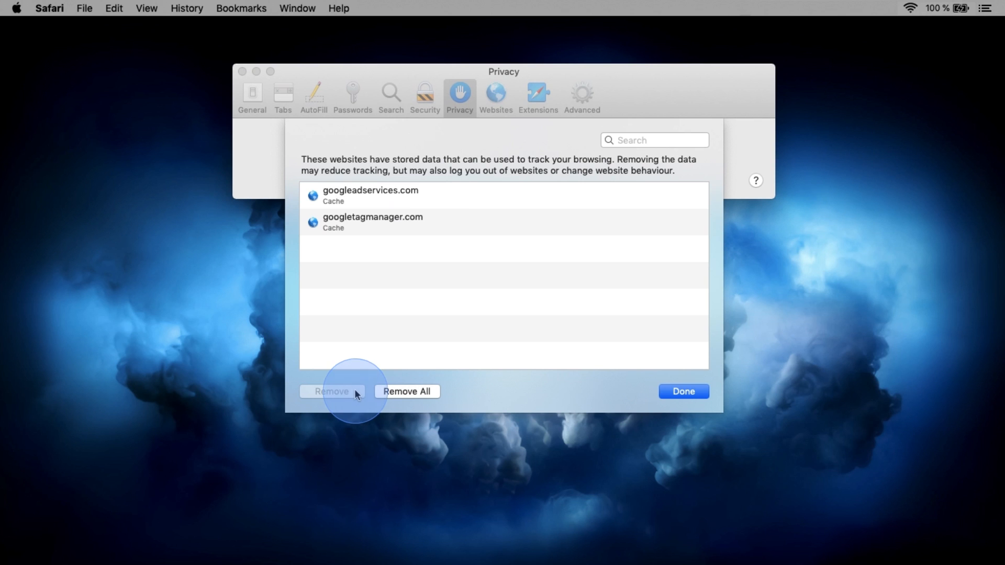
pyautogui.click(332, 390)
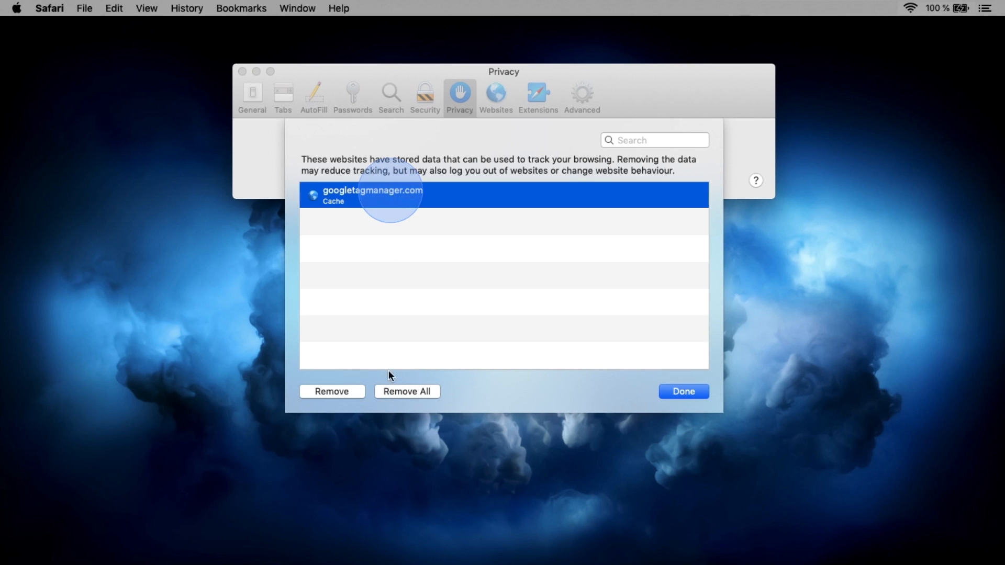
pyautogui.click(682, 391)
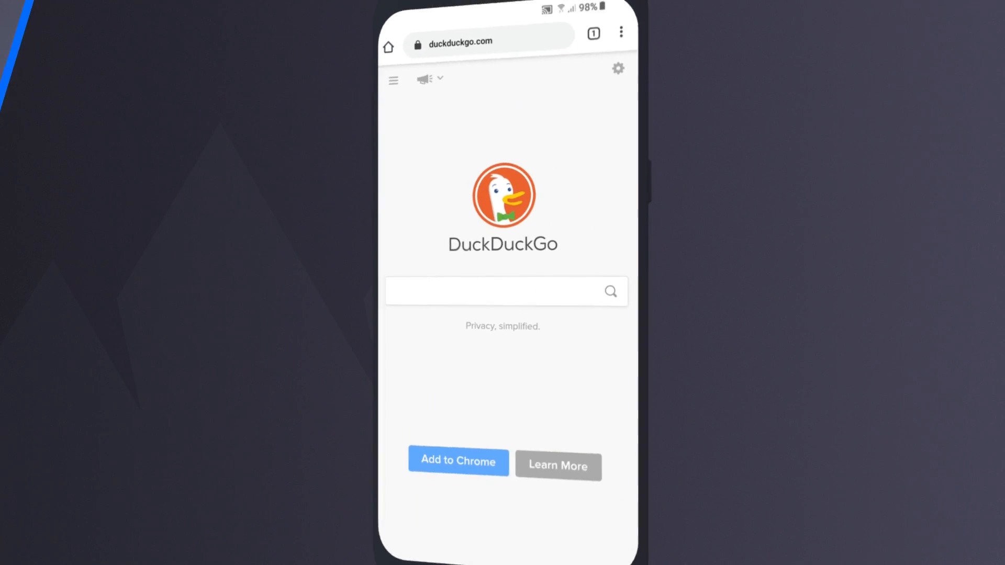
# Step: In Android Chrome, clear all-time history, cookies and site data, and cached images and files
pyautogui.click(621, 33)
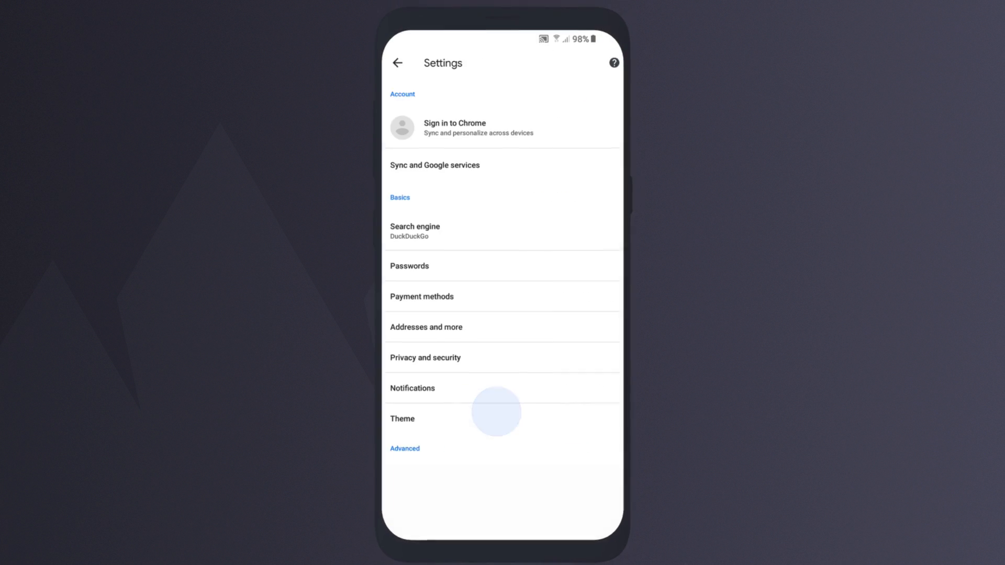
pyautogui.click(424, 358)
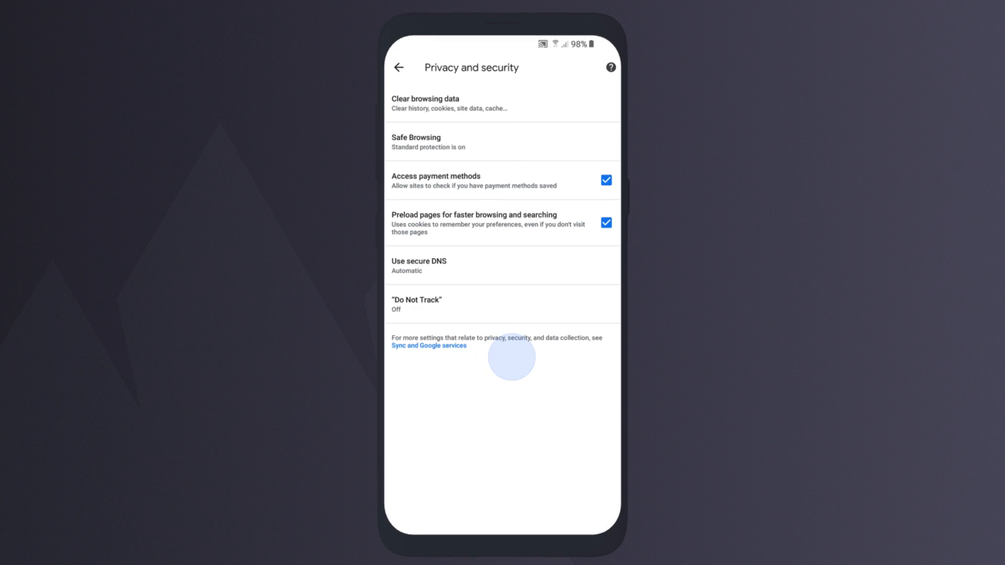
pyautogui.click(425, 102)
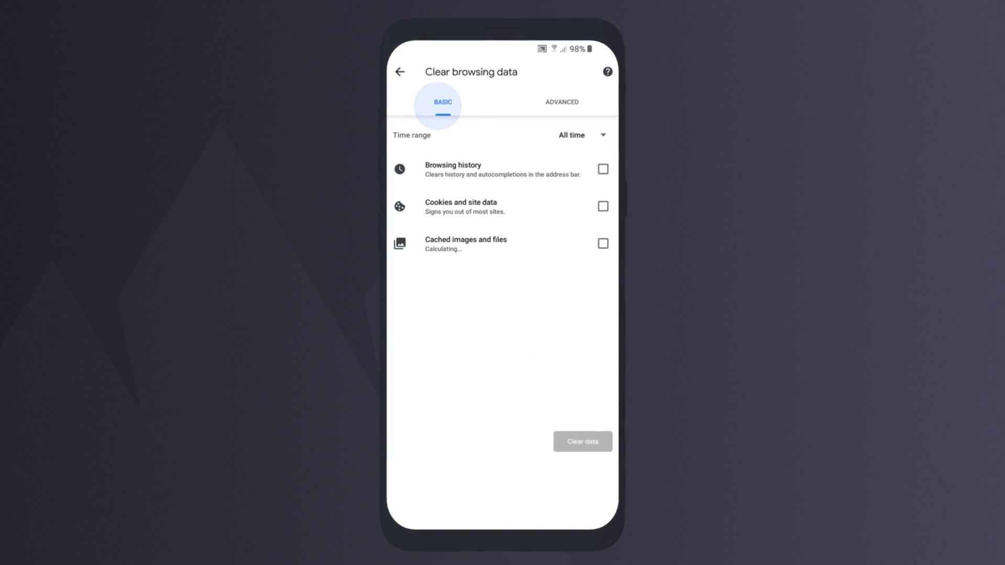
pyautogui.click(601, 206)
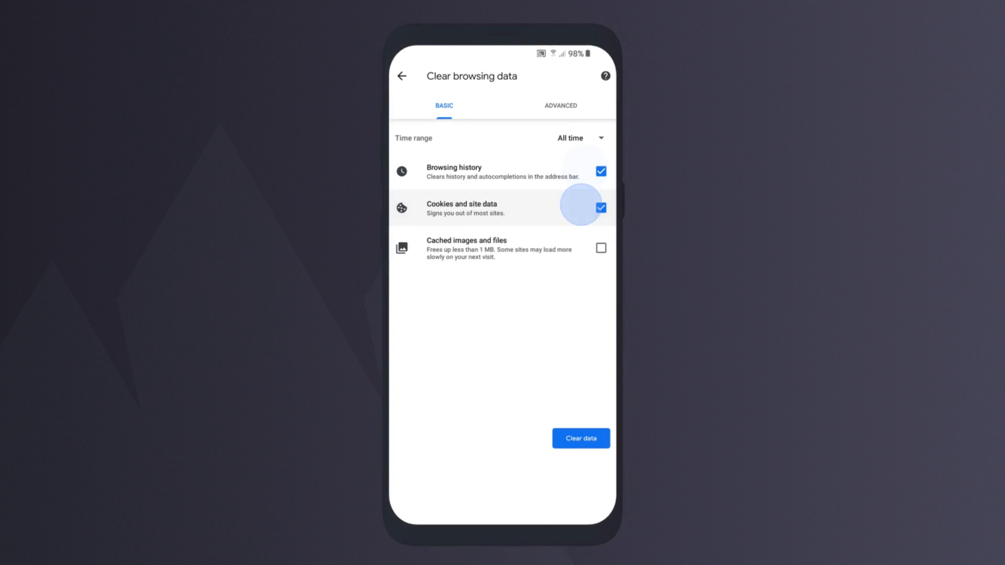
pyautogui.click(601, 248)
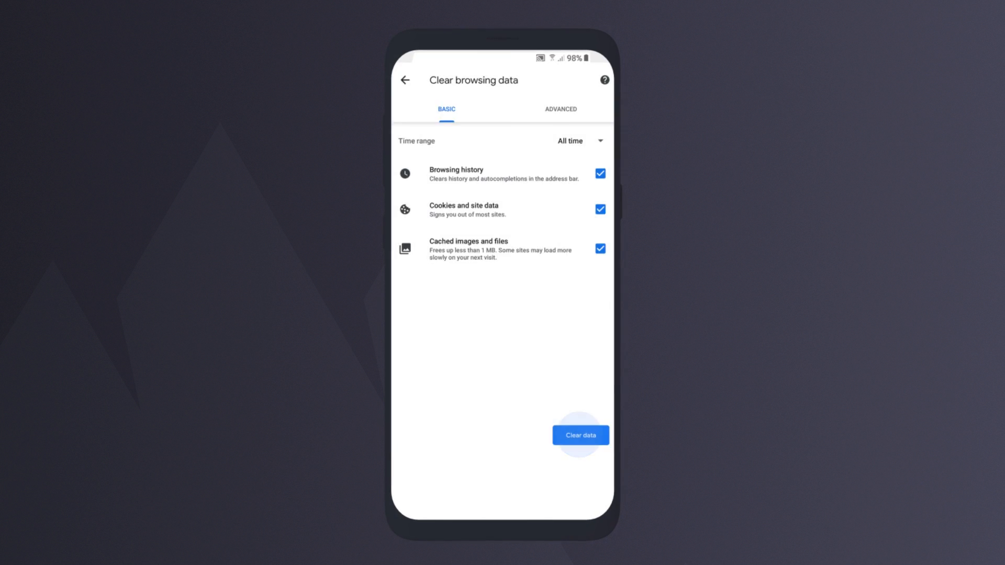
pyautogui.click(579, 435)
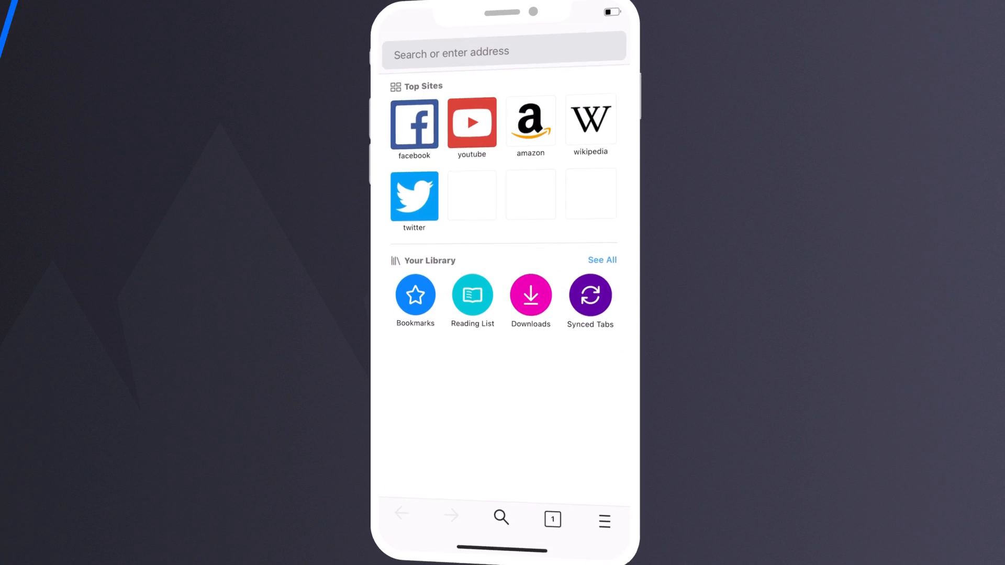
# Step: Reach Settings from the iOS Firefox ☰ menu
pyautogui.click(603, 521)
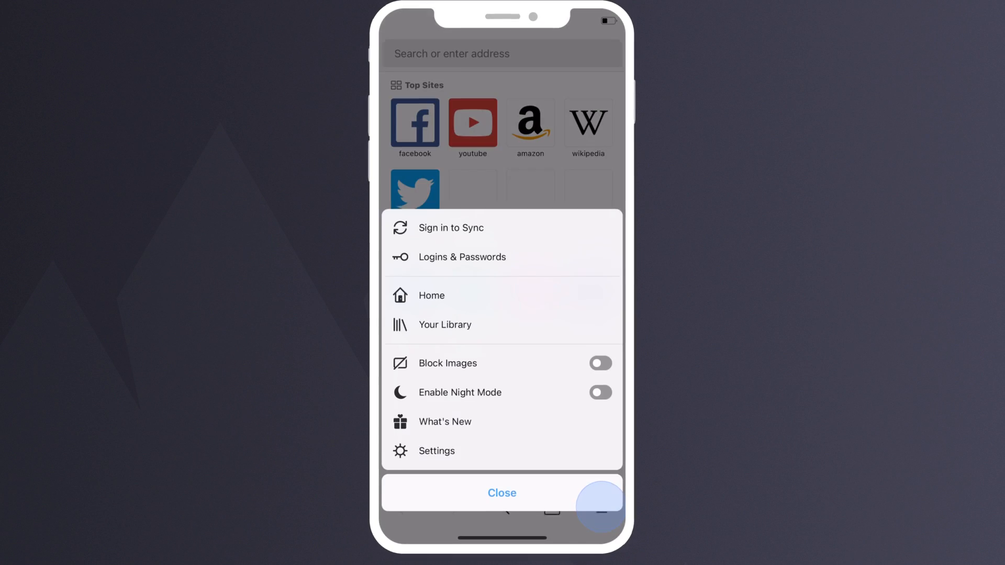
pyautogui.click(435, 450)
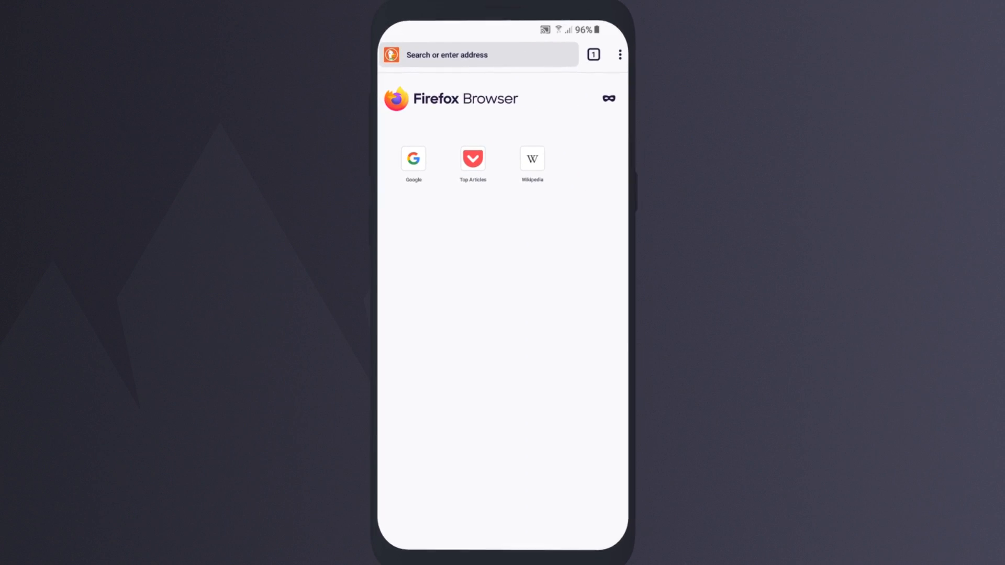
# Step: In Android Firefox's Delete browsing data, add Cookies to the checked tabs, history, cache and permissions
pyautogui.click(618, 53)
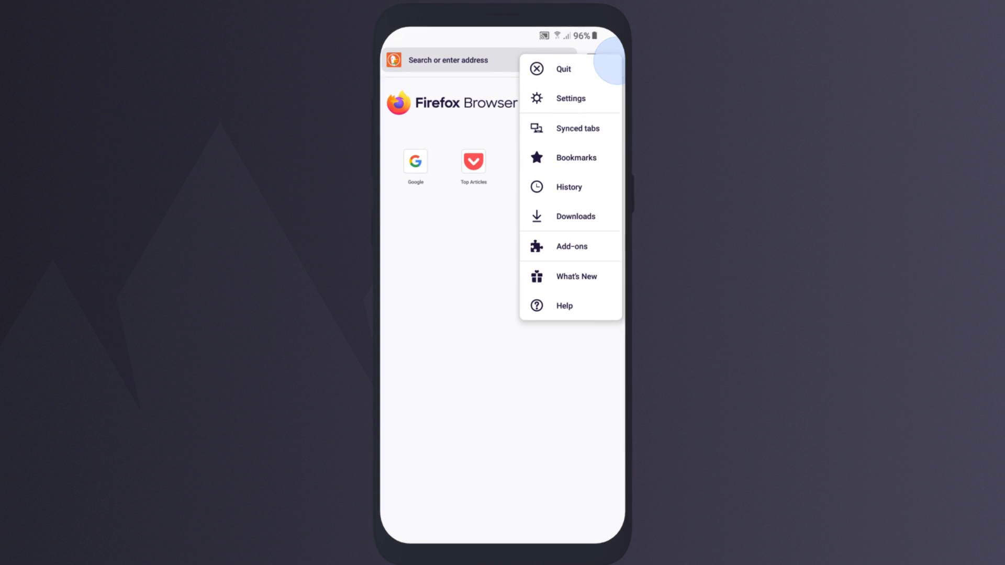
pyautogui.click(570, 99)
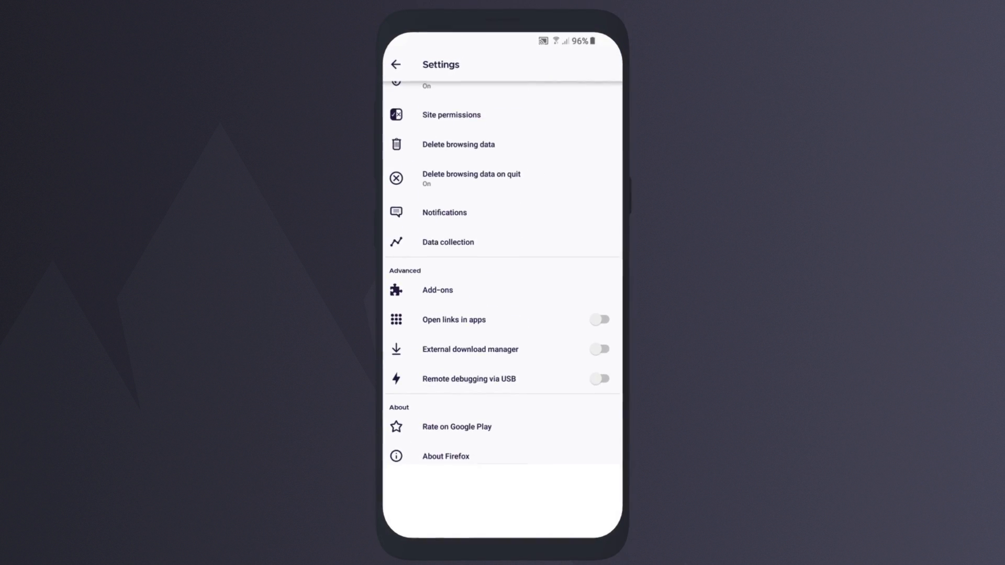
pyautogui.click(457, 143)
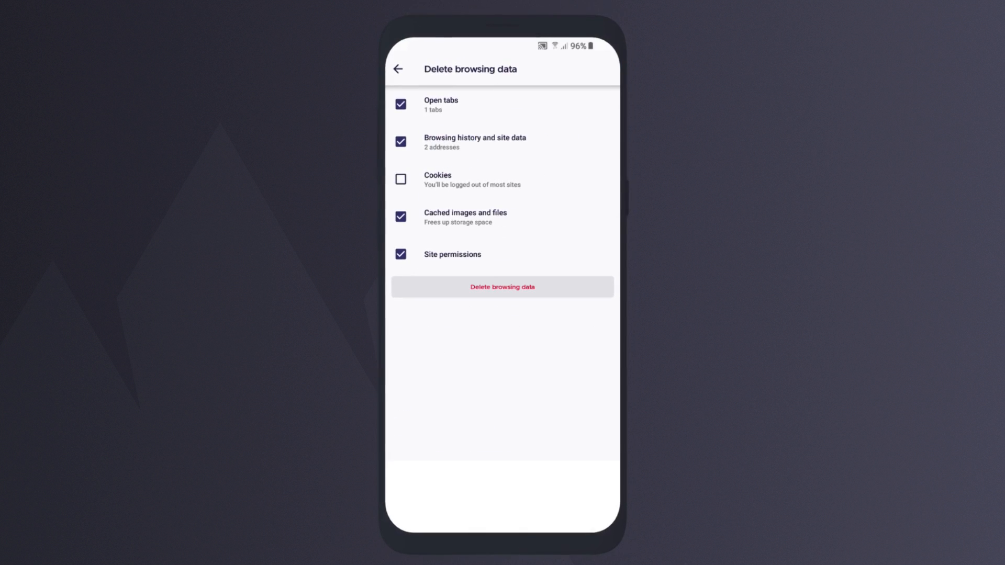
pyautogui.click(401, 179)
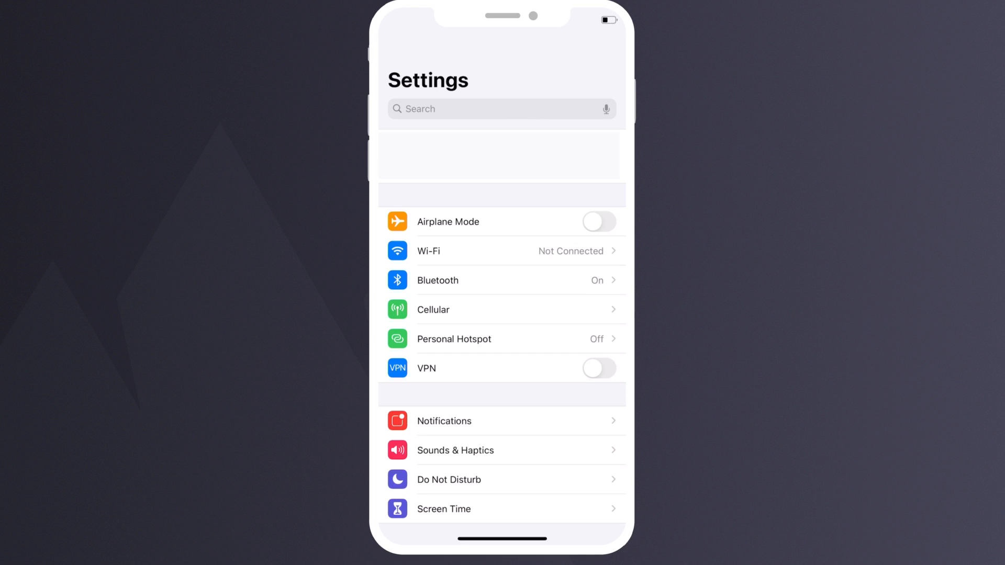
# Step: In iOS Settings > Safari, start Clear History and Website Data up to the confirmation prompt
pyautogui.scroll(-3)
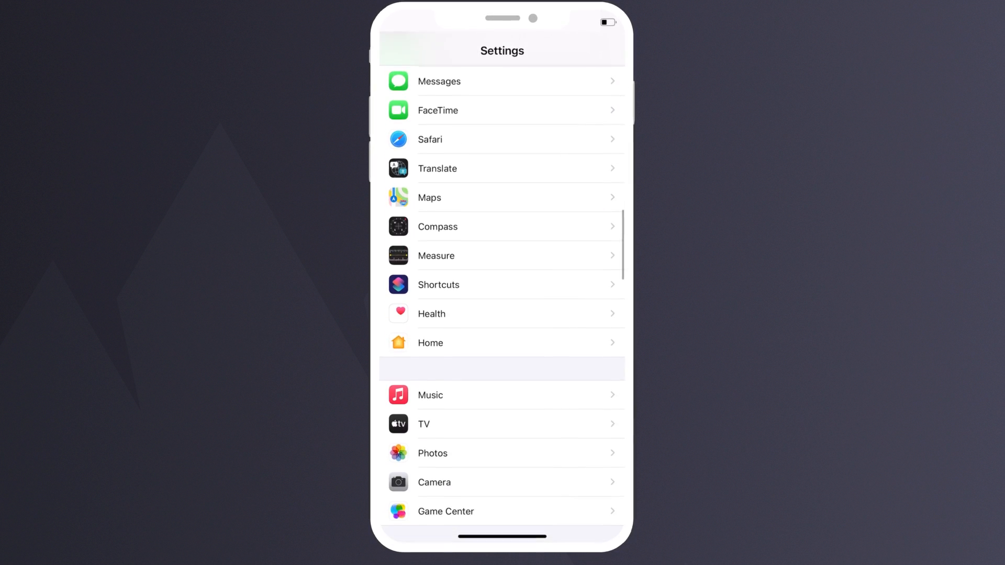
pyautogui.click(429, 139)
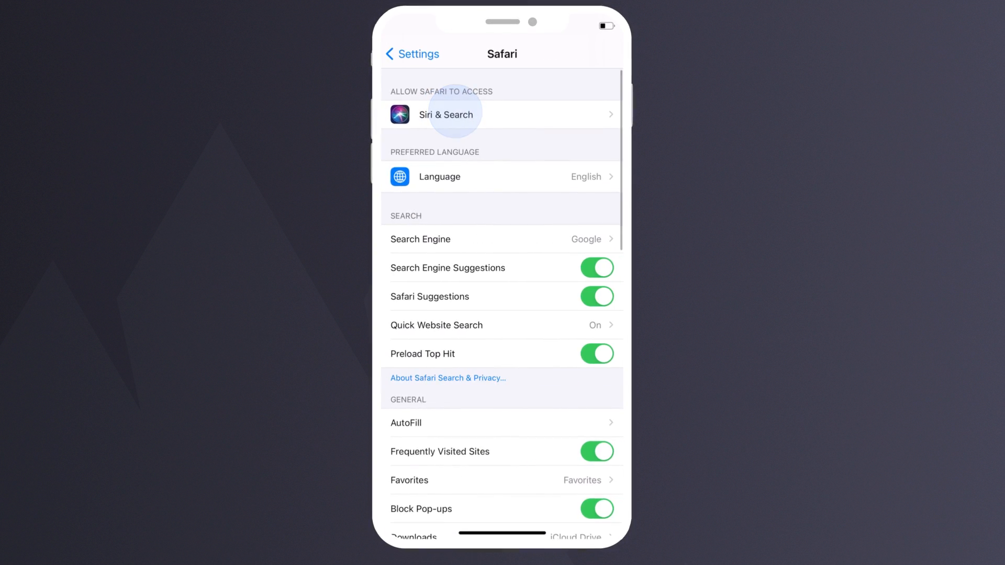
pyautogui.click(456, 148)
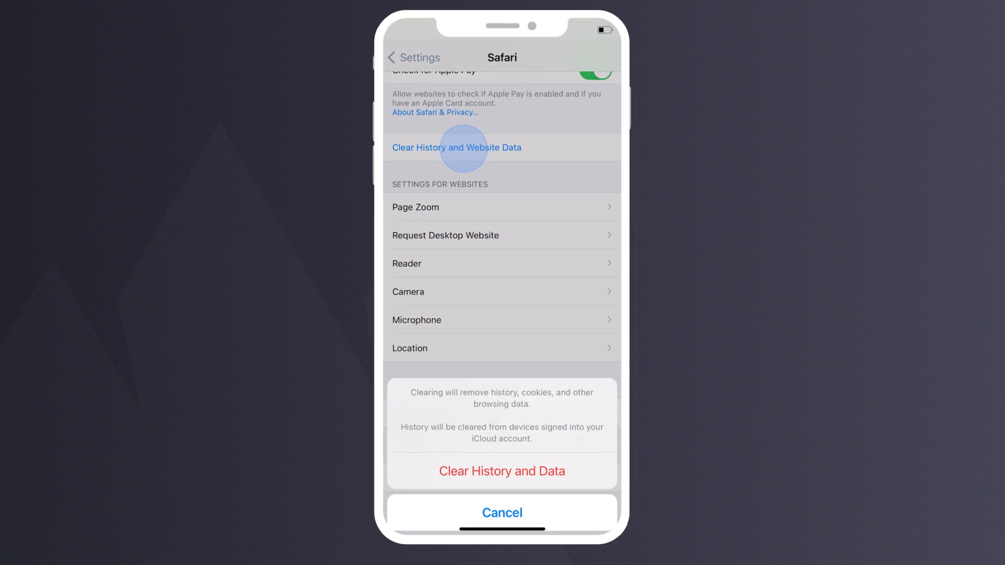